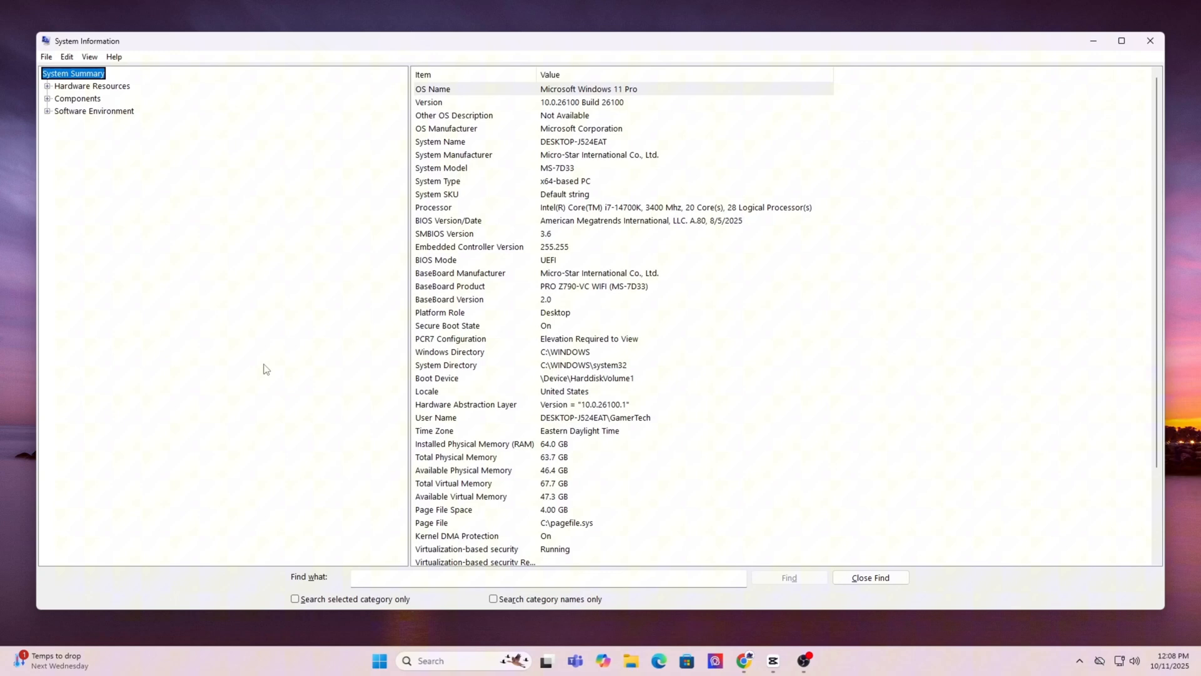
# Open the board's official ASUS page on the regional site and go to Support.
pyautogui.click(450, 286)
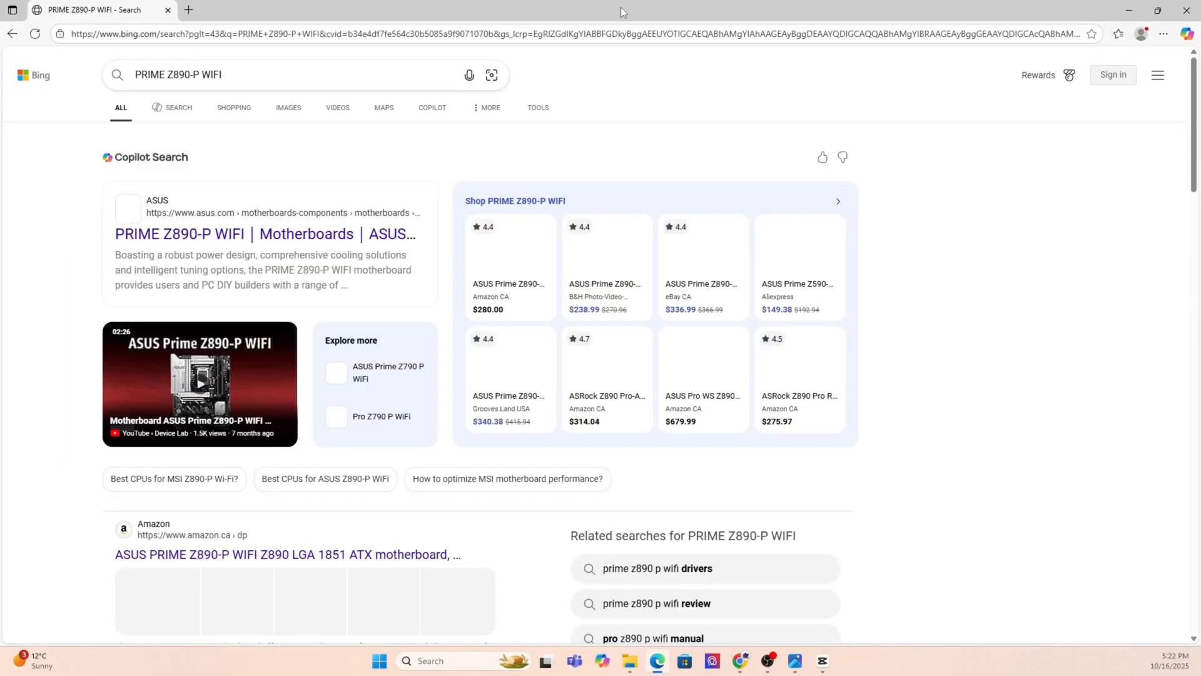
pyautogui.click(265, 233)
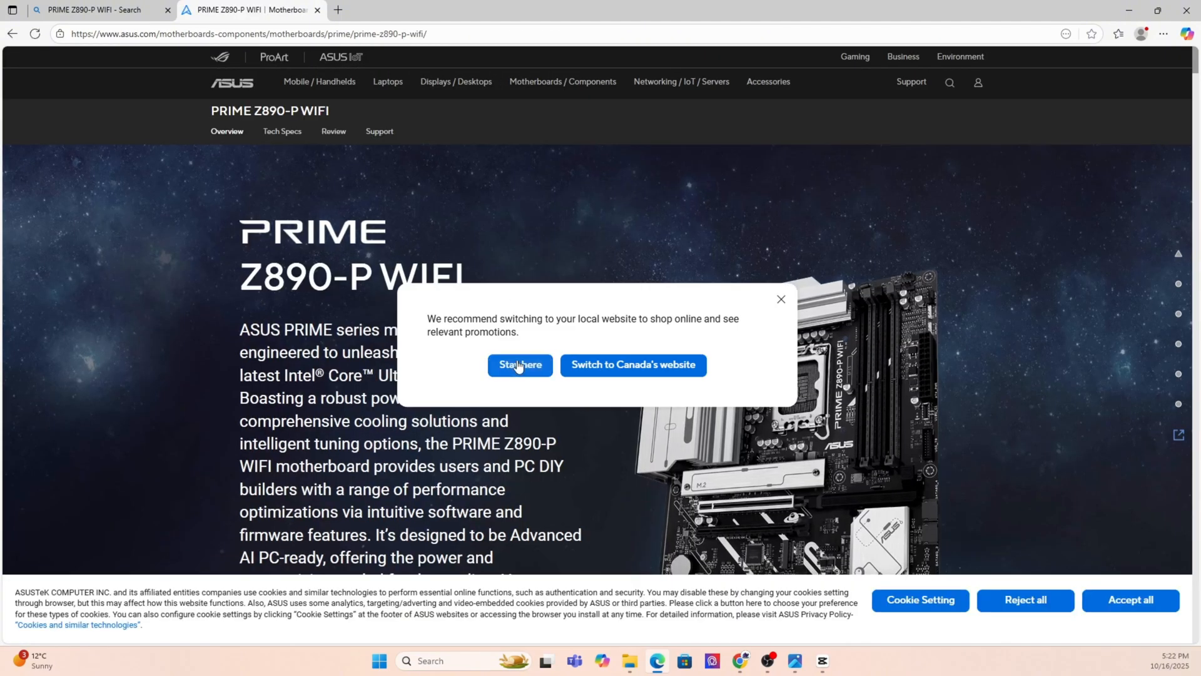
pyautogui.click(519, 365)
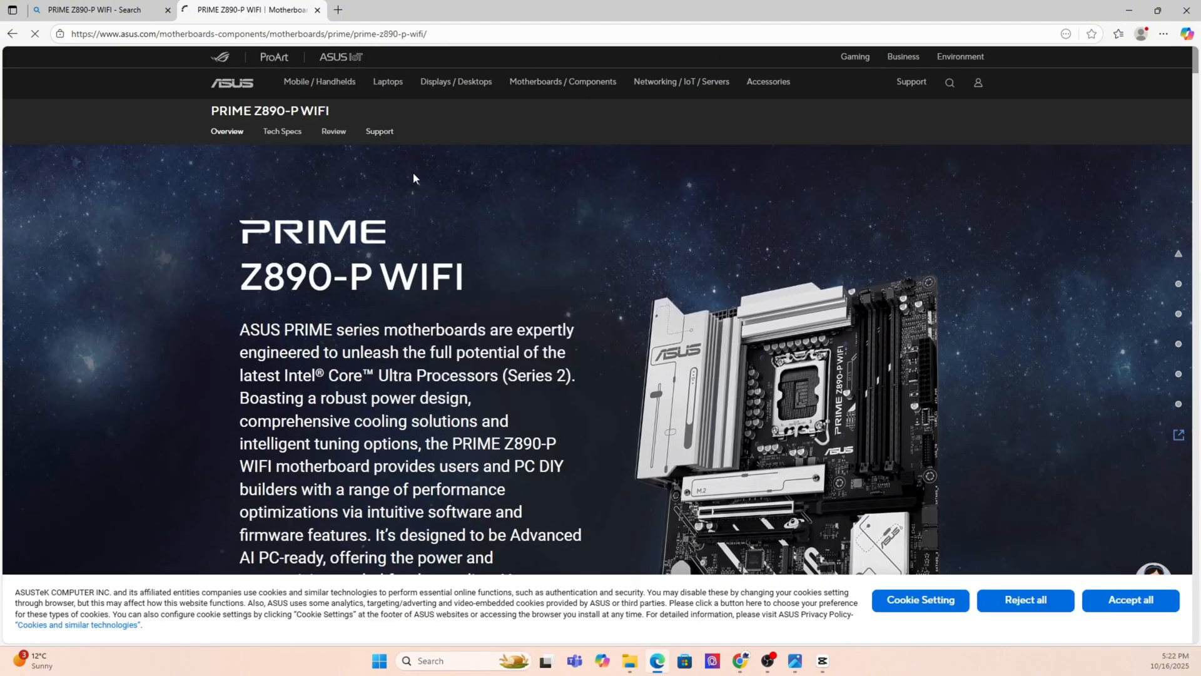
pyautogui.click(379, 130)
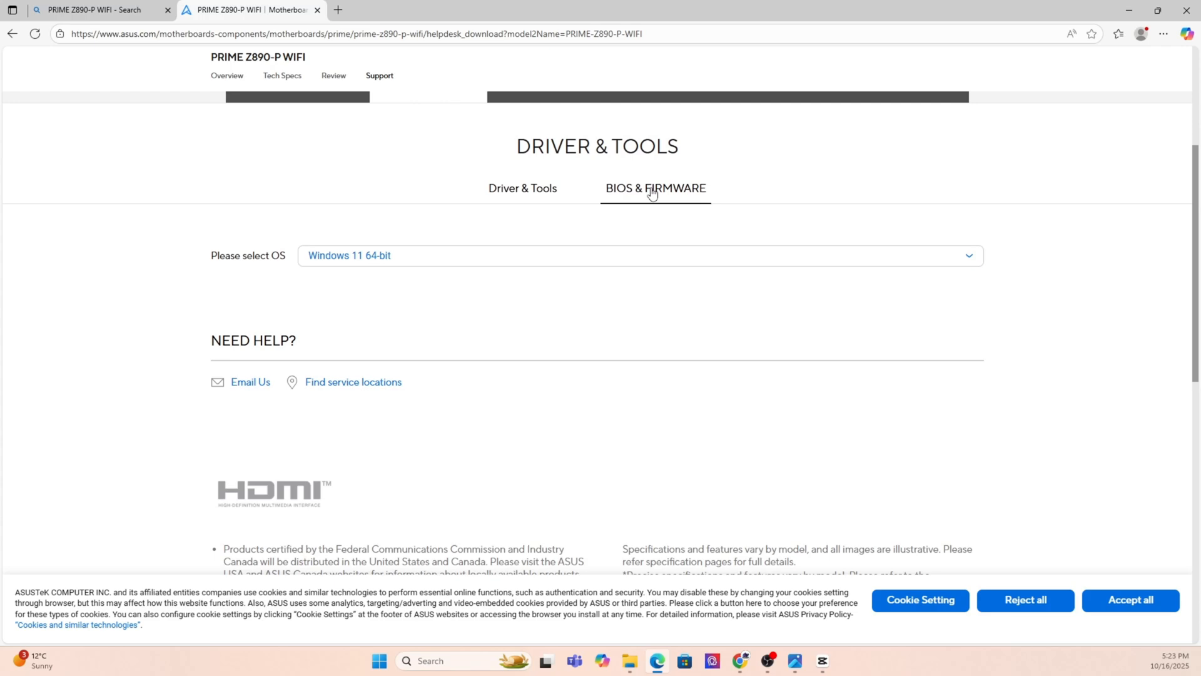
# Download BIOS version 2401 from the BIOS & FIRMWARE downloads.
pyautogui.click(656, 188)
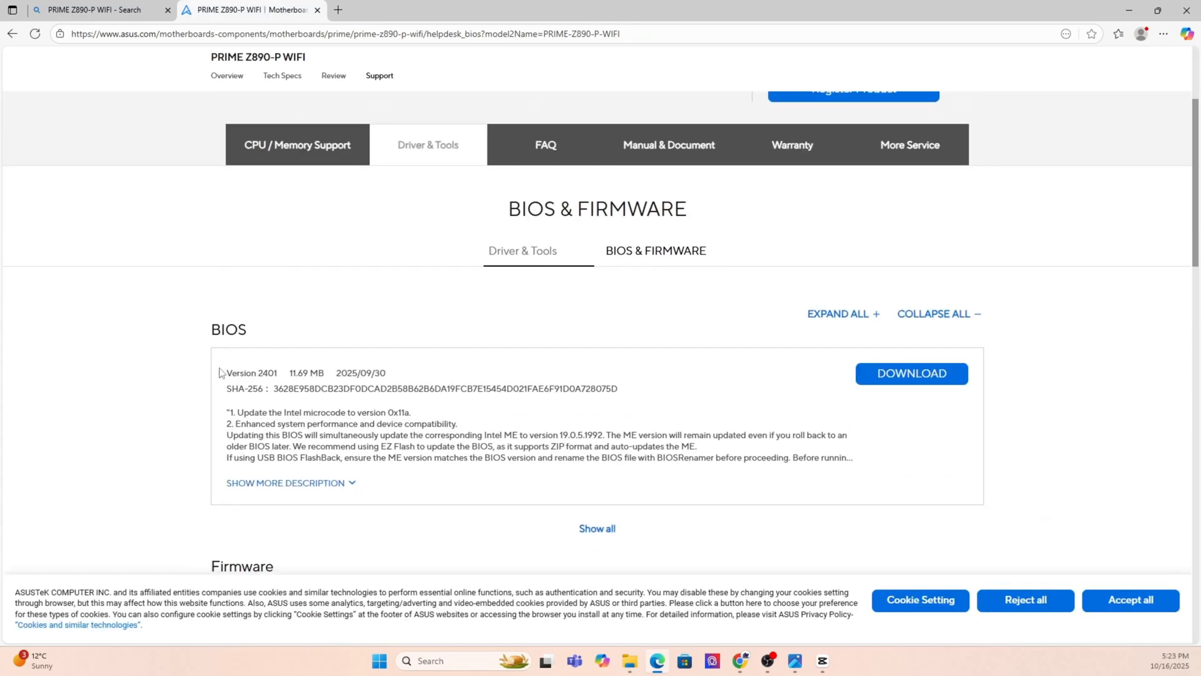
pyautogui.scroll(-3)
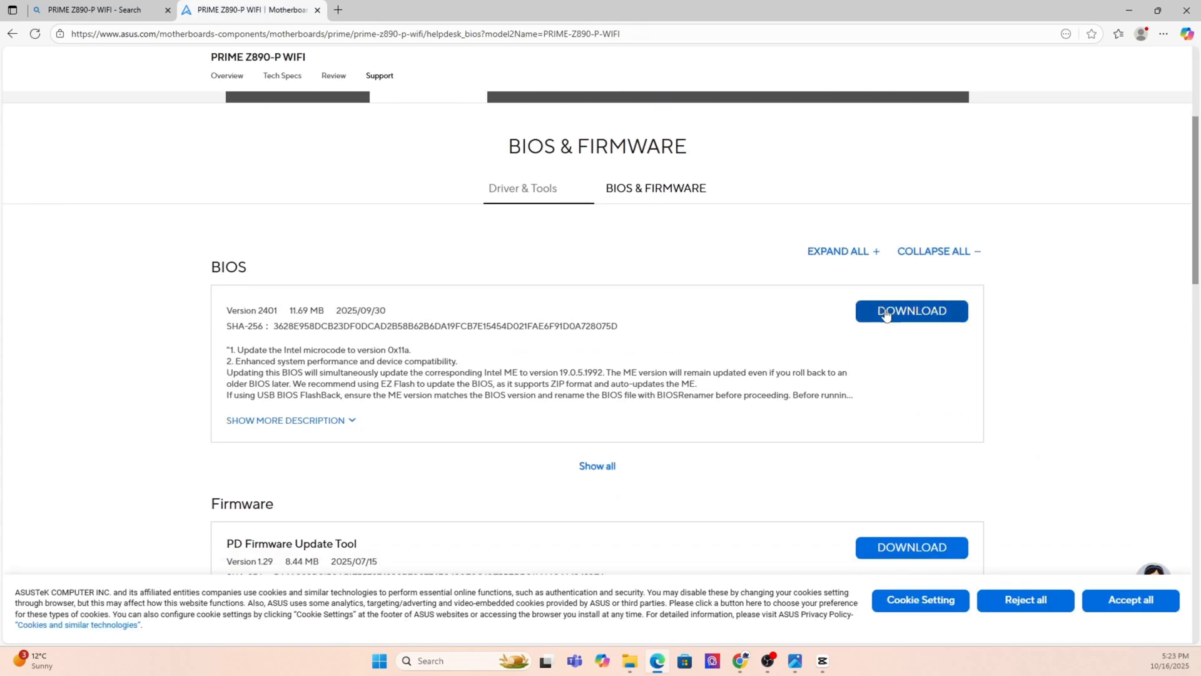
pyautogui.click(911, 311)
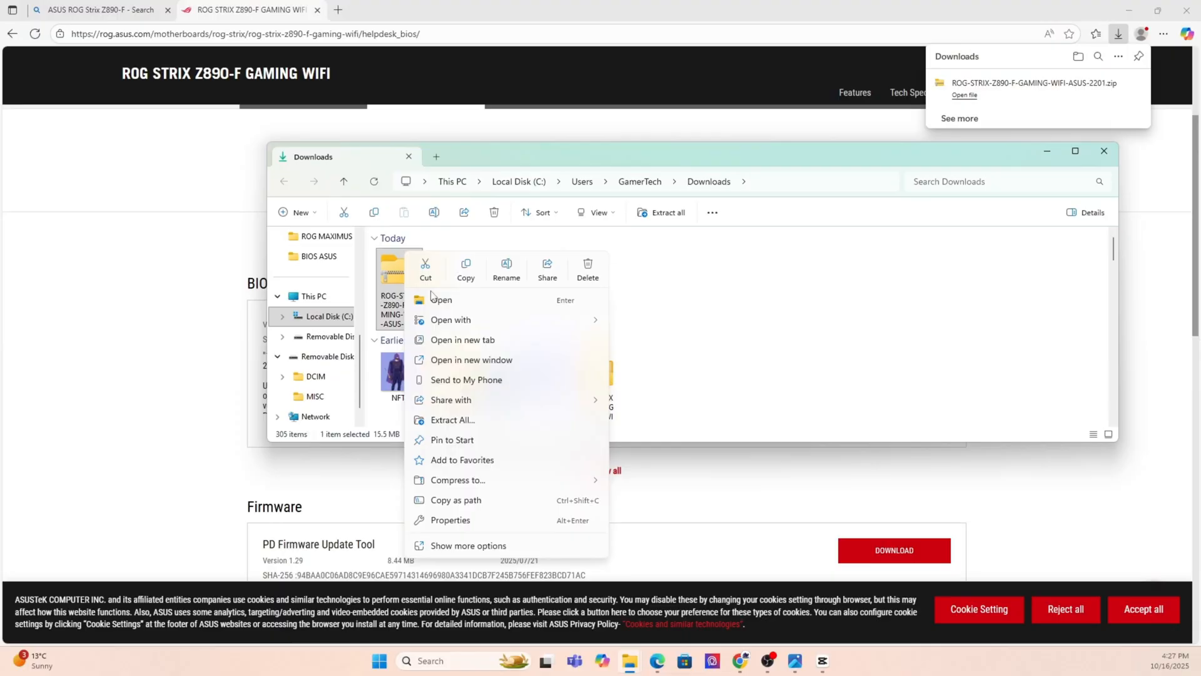
# Extract the BIOS zip into its suggested Downloads folder, then launch Create and format hard disk partitions.
pyautogui.click(452, 420)
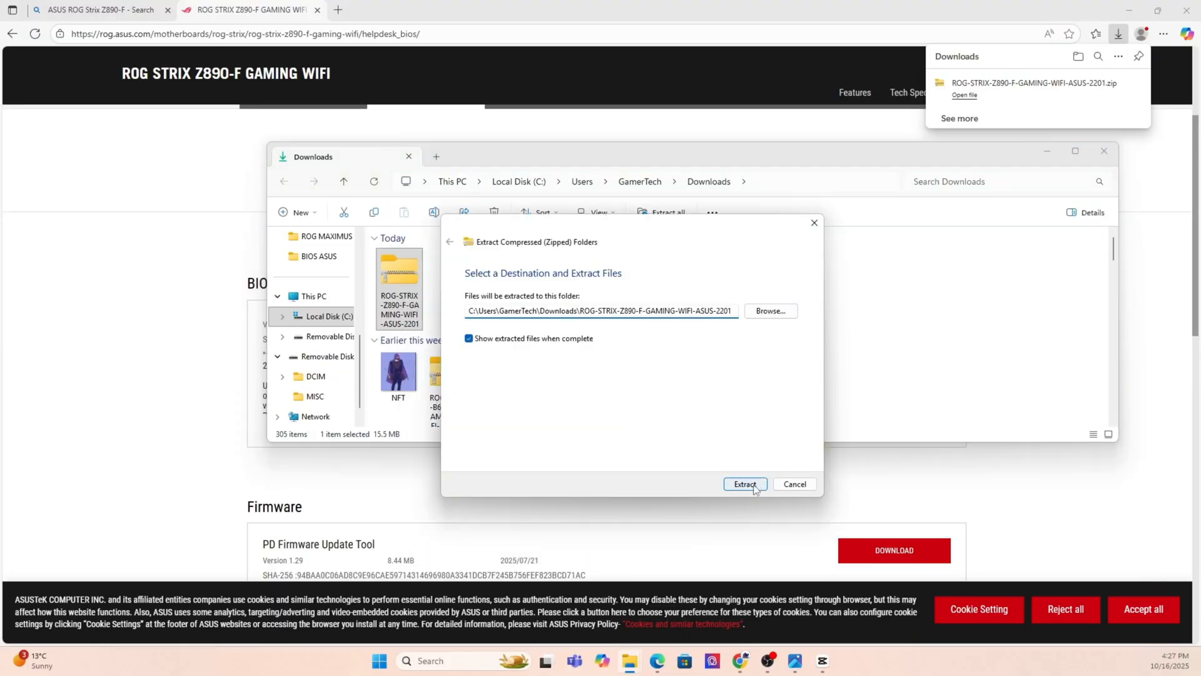
pyautogui.click(744, 484)
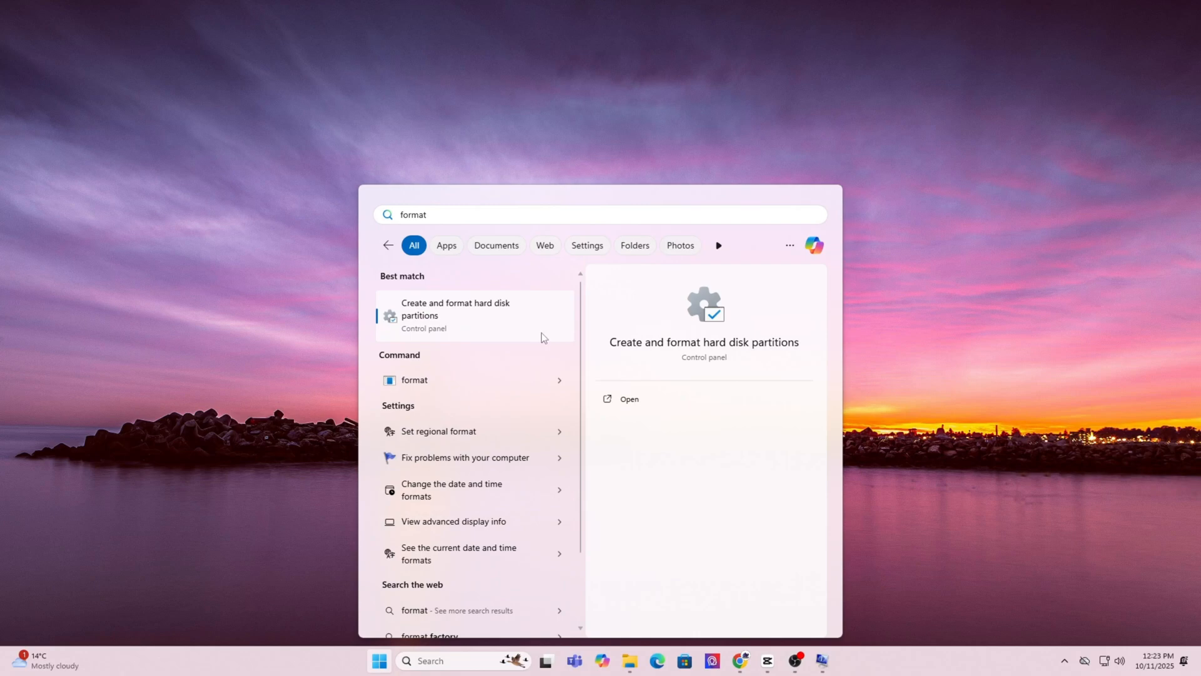
pyautogui.click(454, 314)
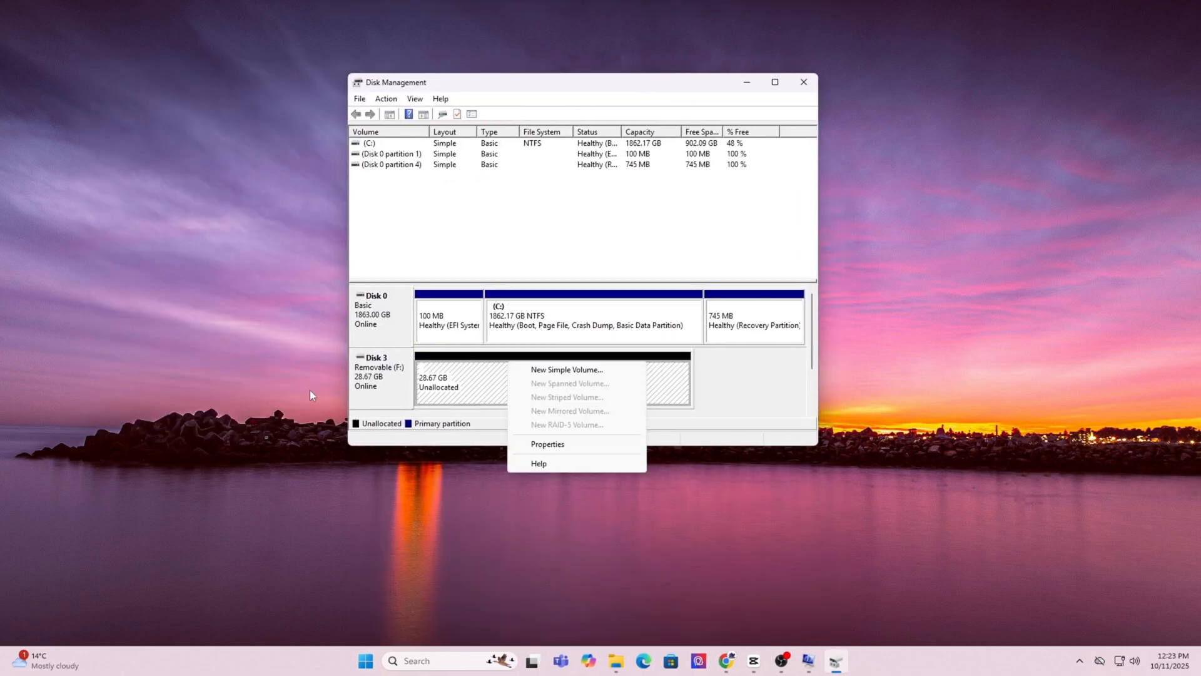
# Create a quick-formatted FAT32 simple volume on the unallocated removable Disk 3.
pyautogui.click(566, 369)
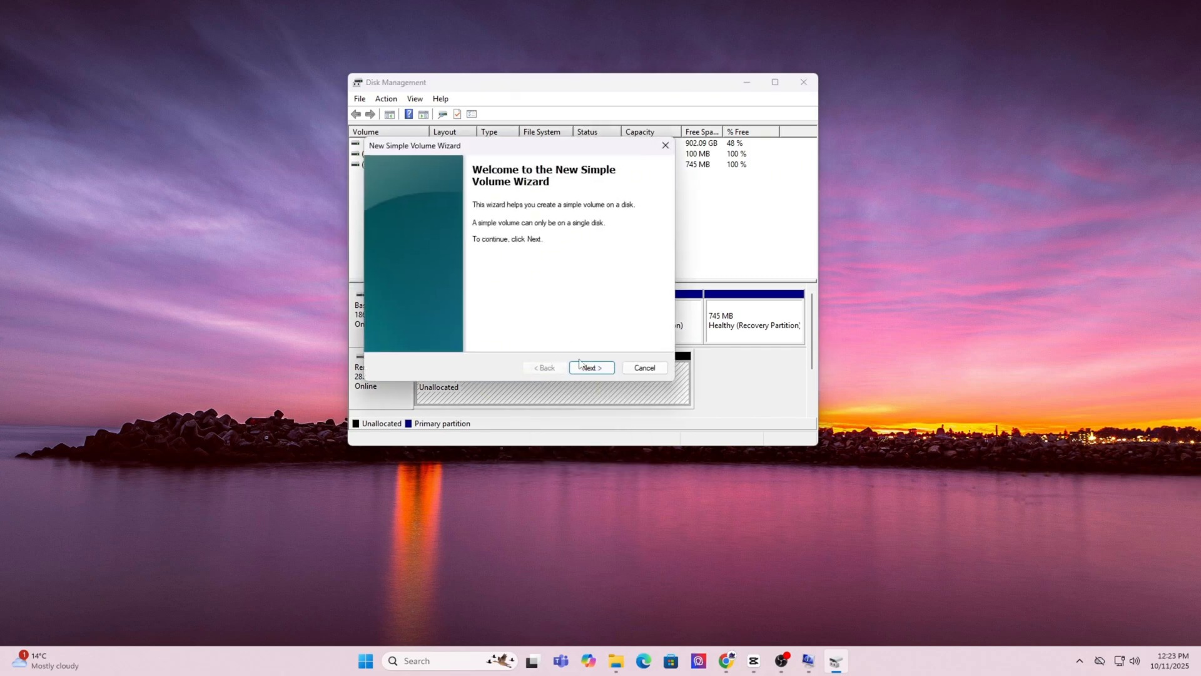
pyautogui.click(591, 368)
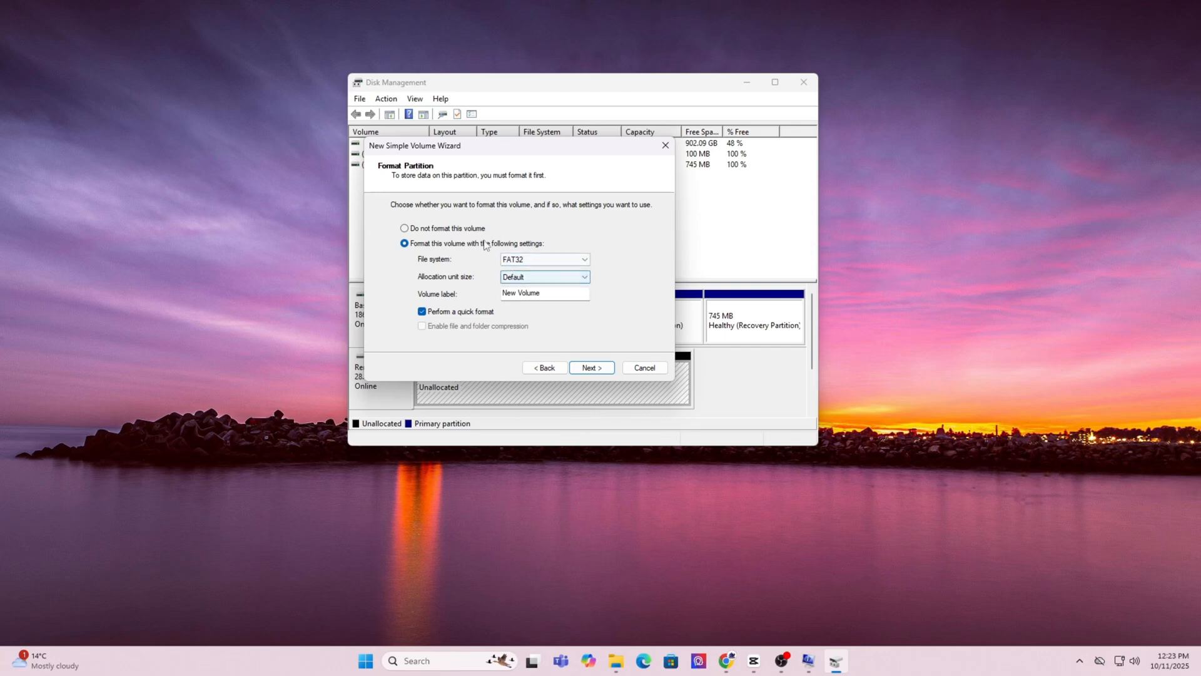
pyautogui.click(591, 367)
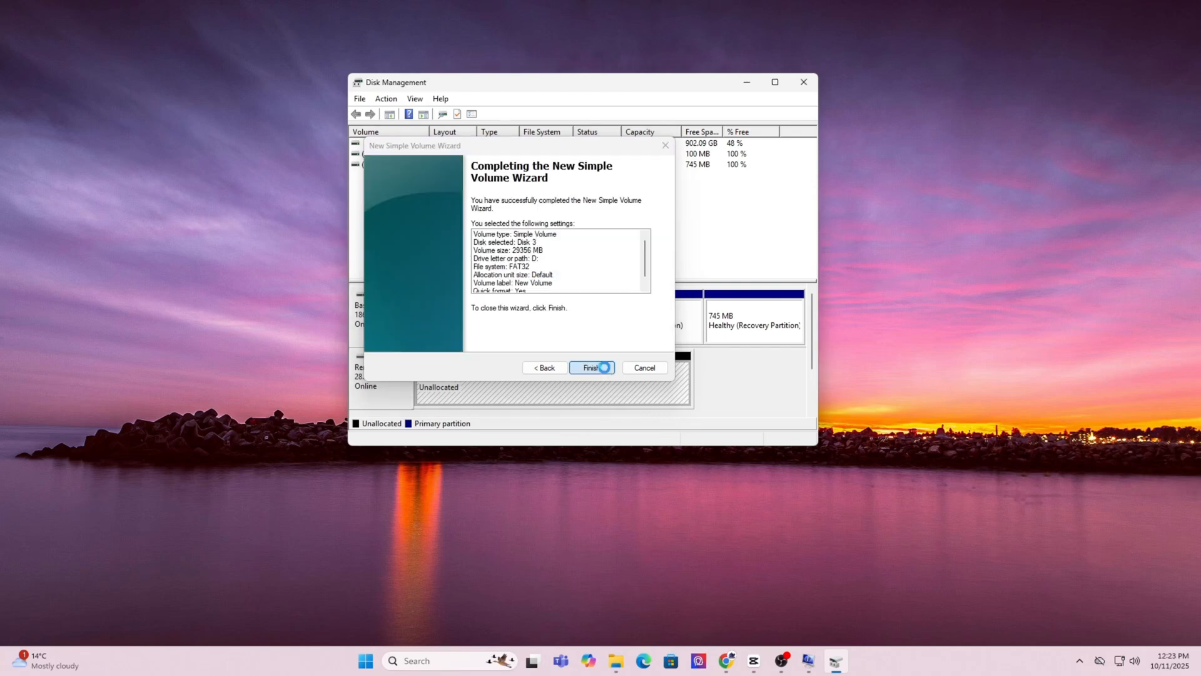
pyautogui.click(590, 368)
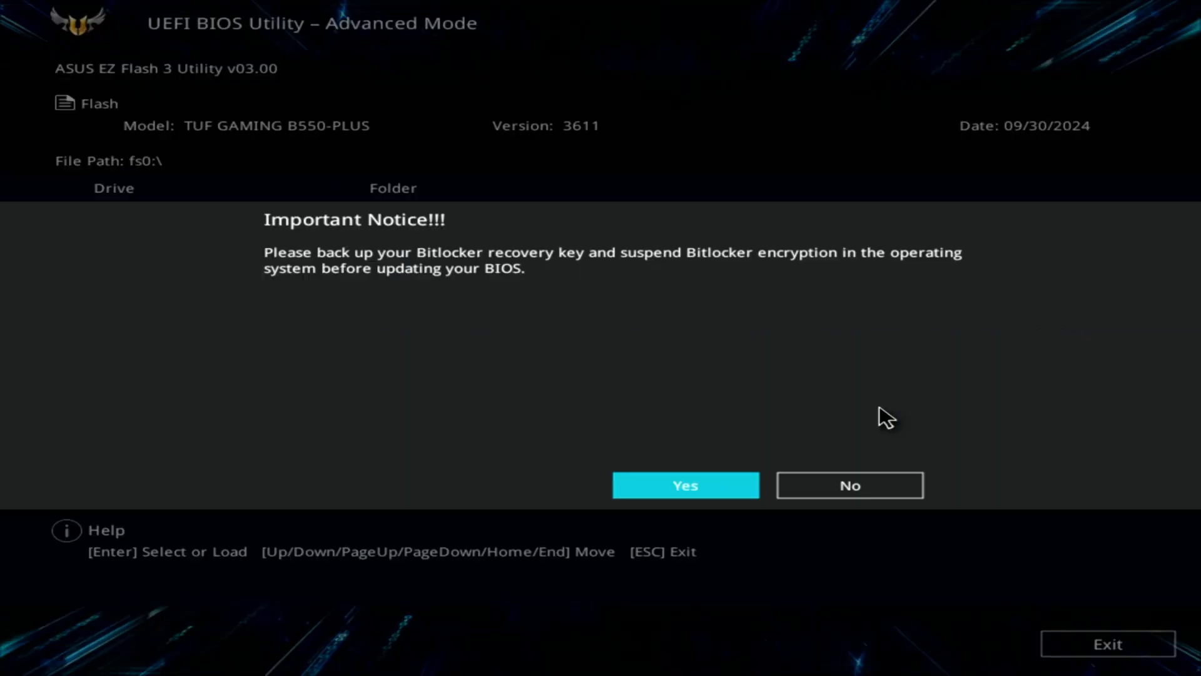
# Acknowledge the BitLocker warning and confirm reading the version 3621 BIOS file to begin flashing.
pyautogui.click(685, 485)
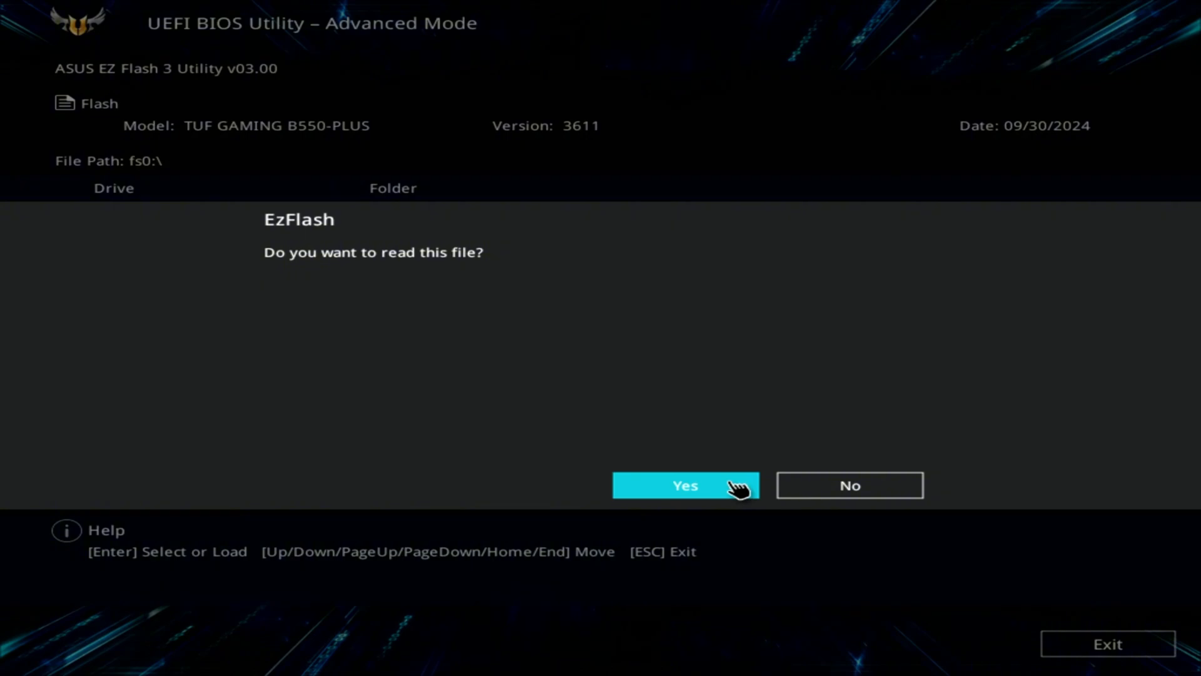
pyautogui.click(686, 485)
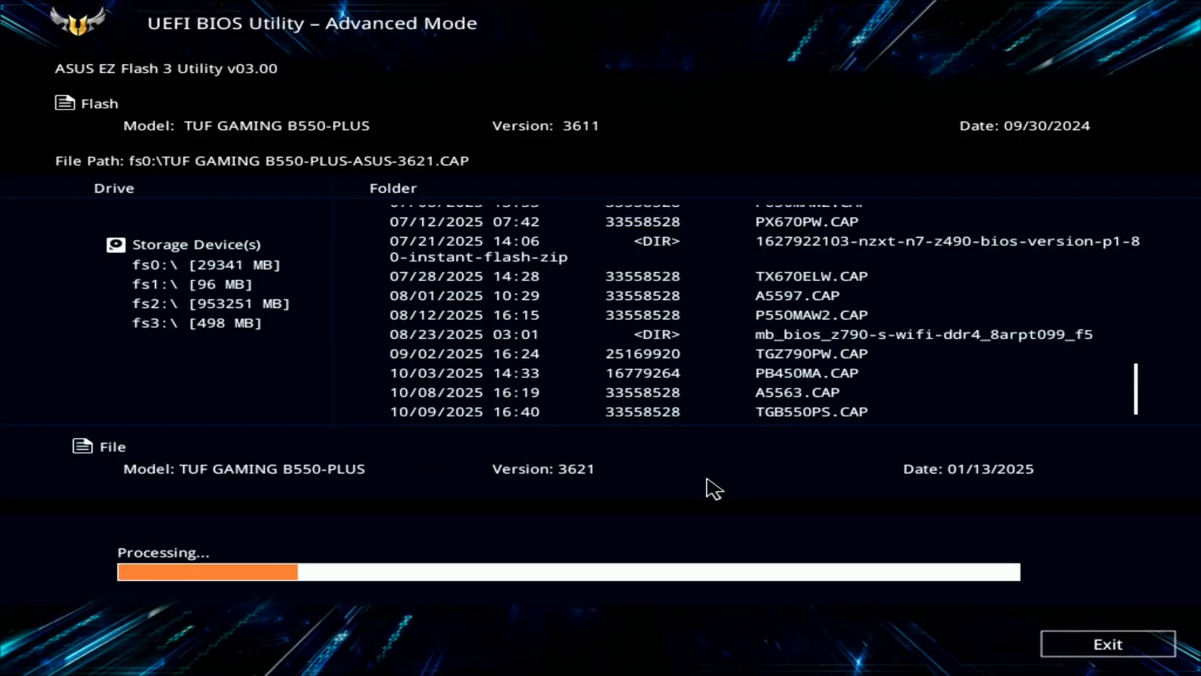